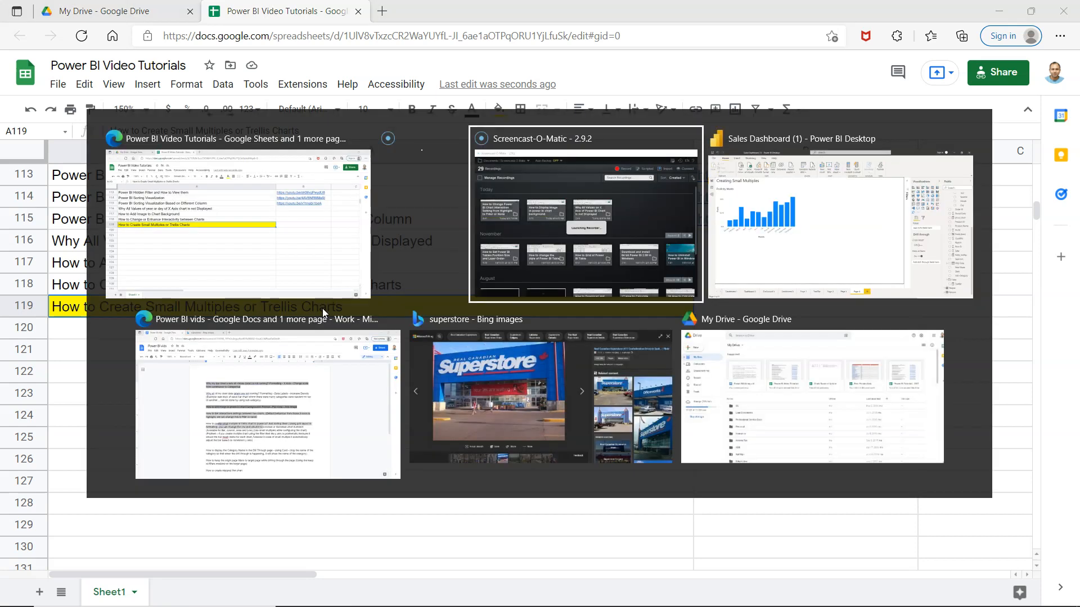
- Switch to the Sales Dashboard (1) Power BI Desktop window showing Profit by Month
click(838, 214)
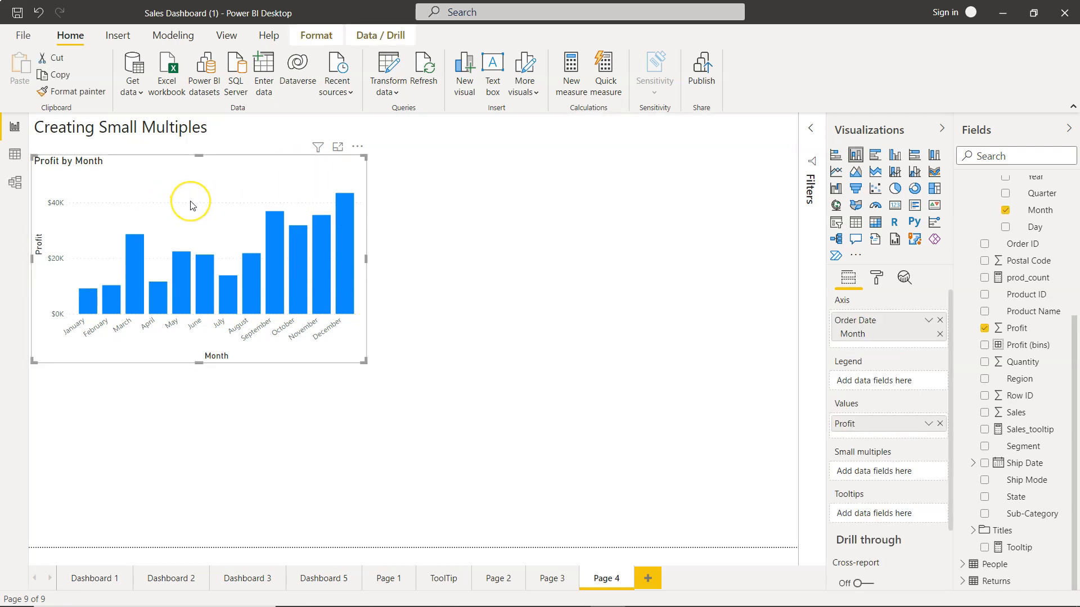
mouse_move(291, 312)
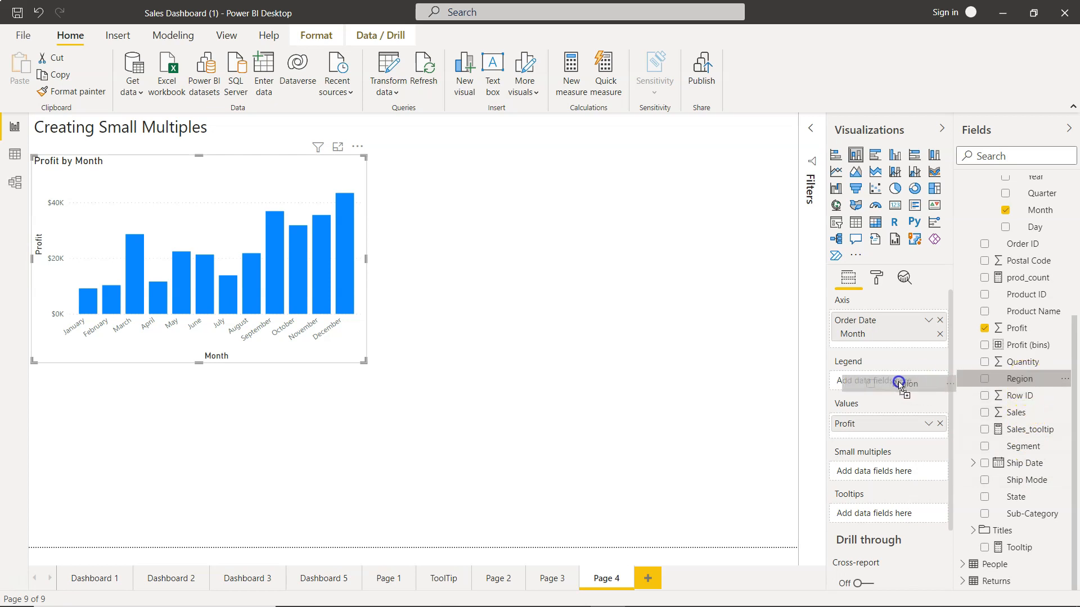
- Add Region to the chart's Legend well to stack columns by region
drag(1022, 378, 887, 381)
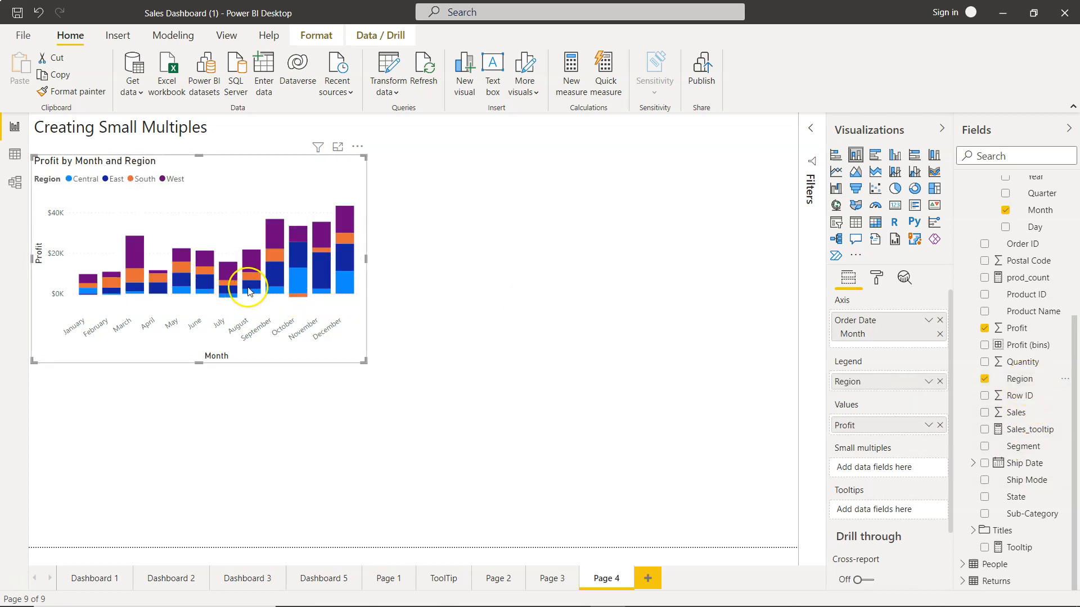
mouse_move(346, 315)
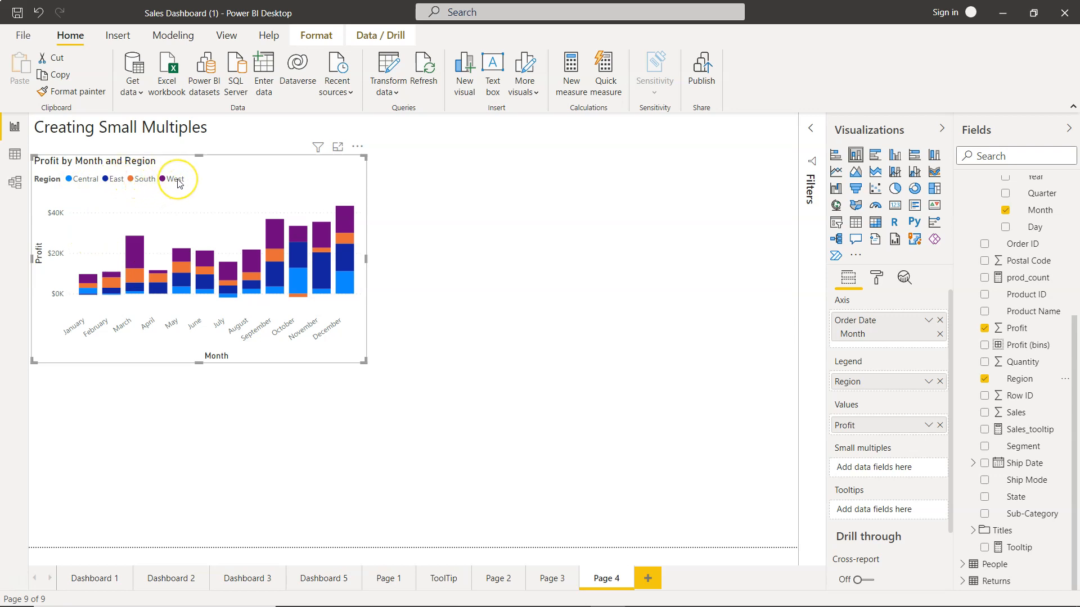
mouse_move(176, 179)
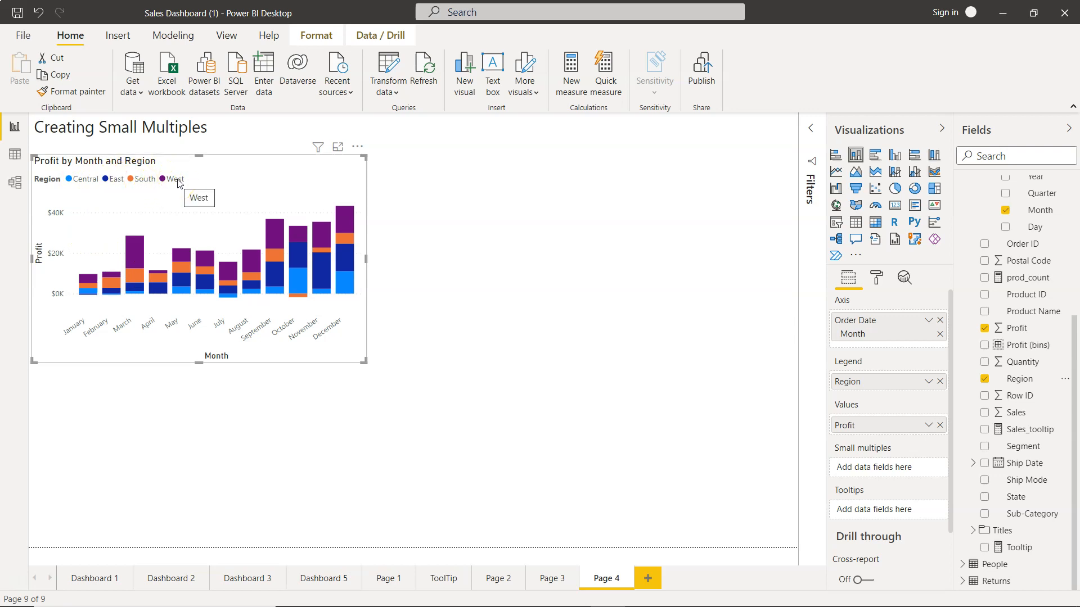
mouse_move(815, 156)
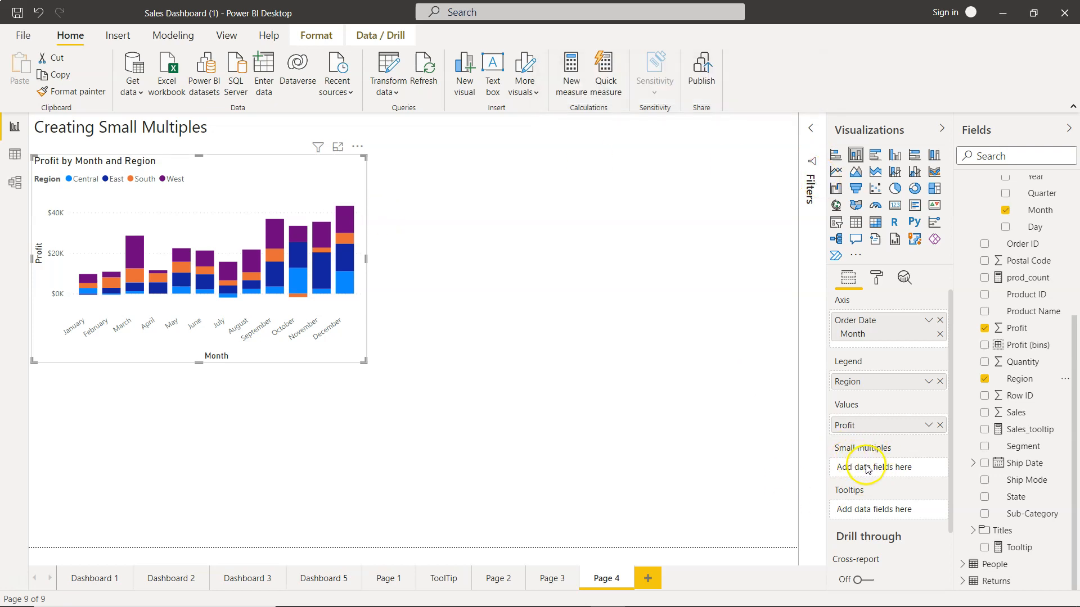
mouse_move(542, 403)
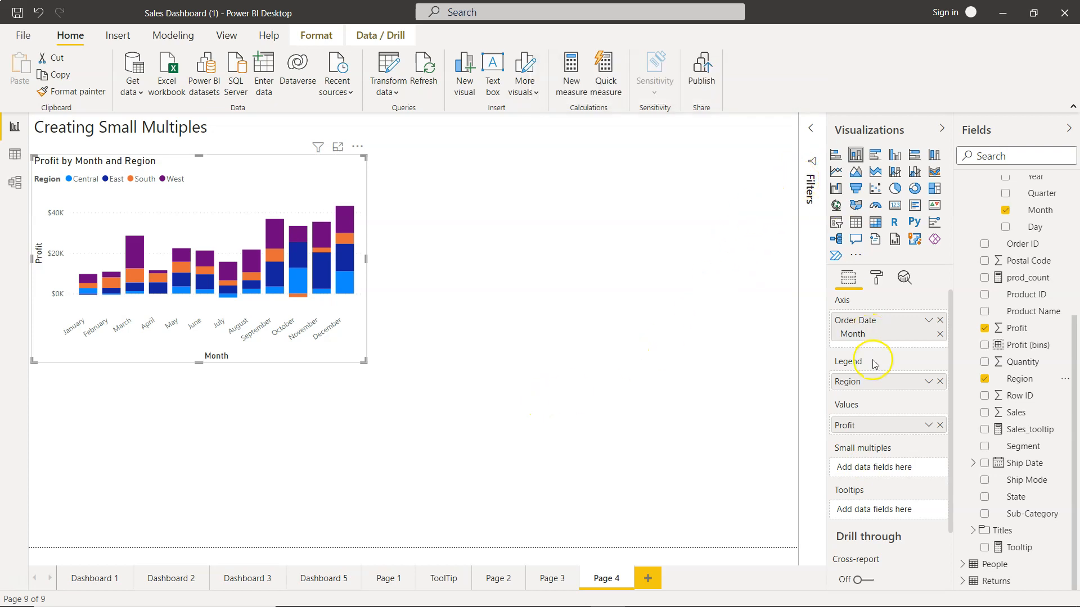
mouse_move(789, 442)
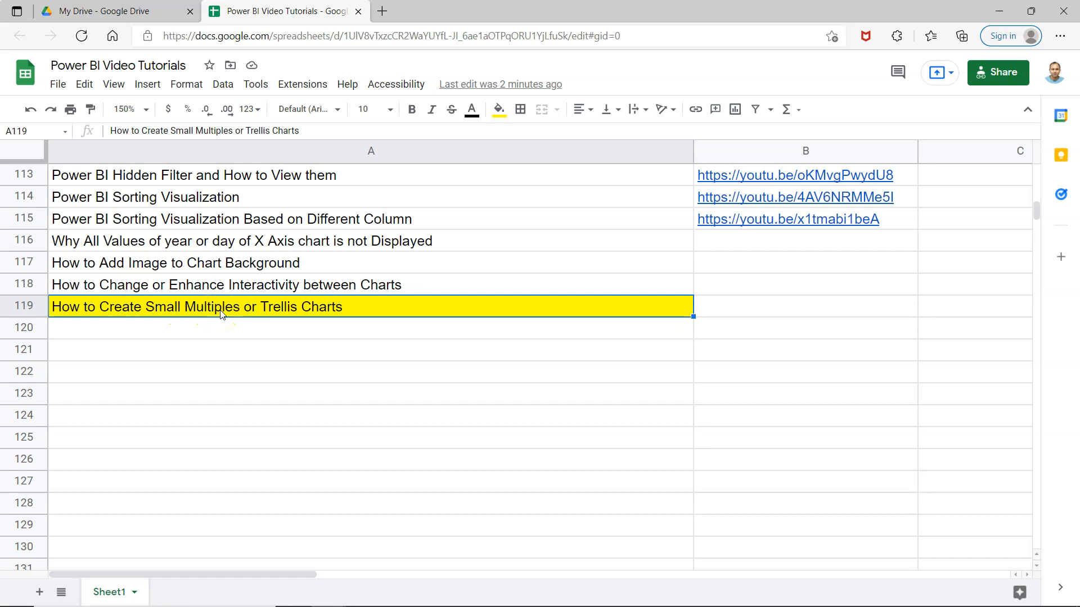
mouse_move(271, 260)
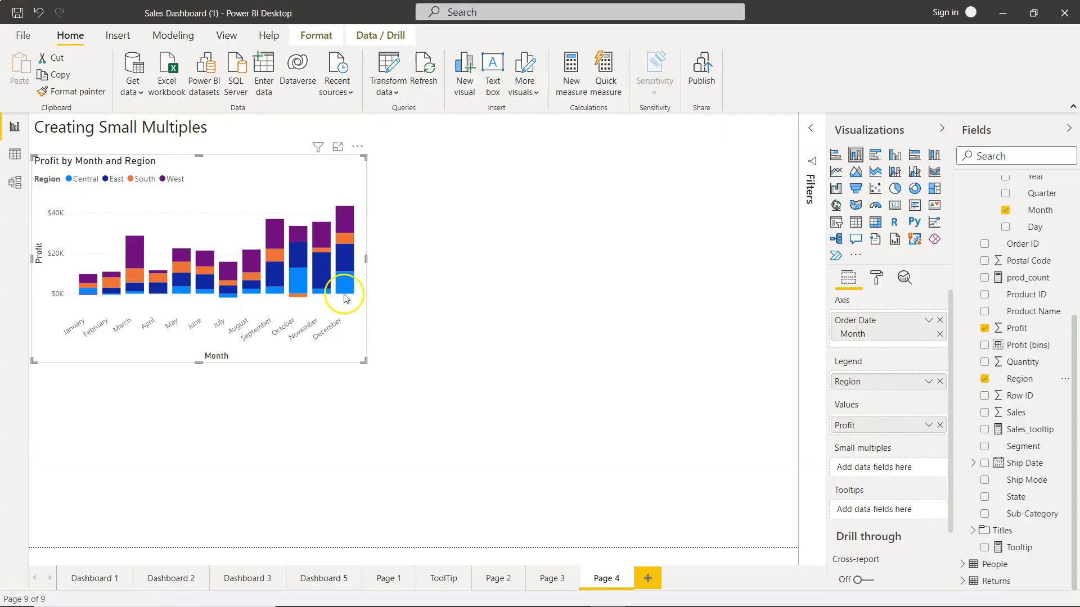
mouse_move(242, 204)
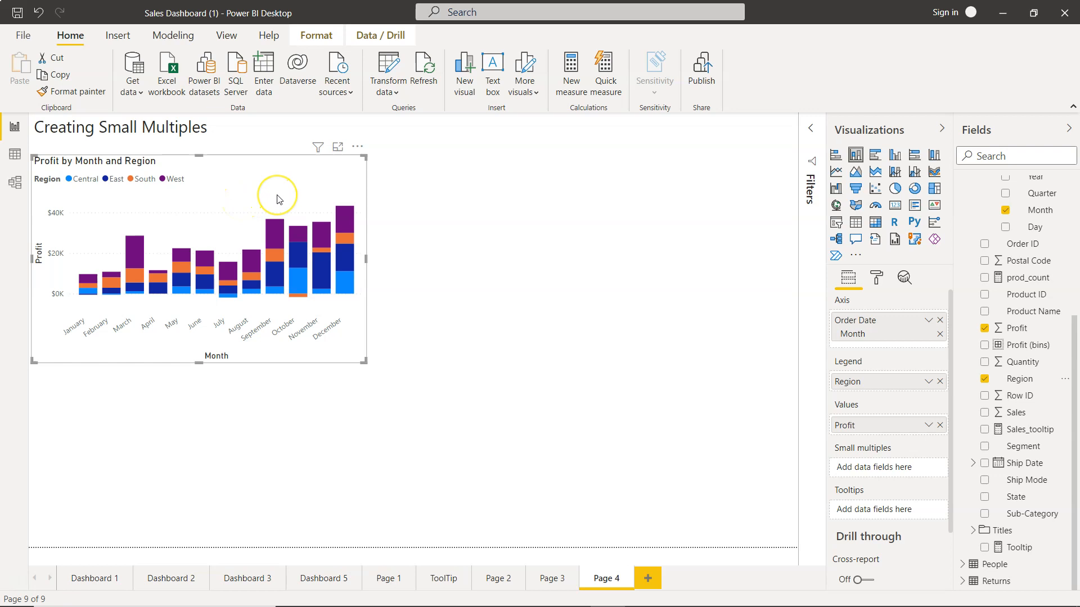
mouse_move(749, 191)
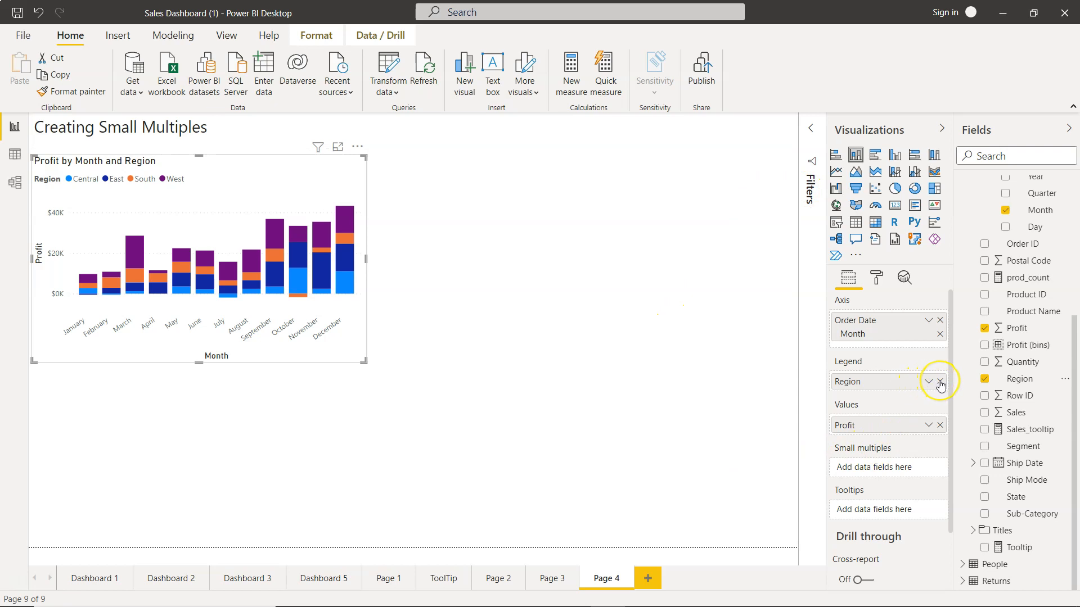
- Remove Region from the Legend well of the Profit by Month chart
click(939, 381)
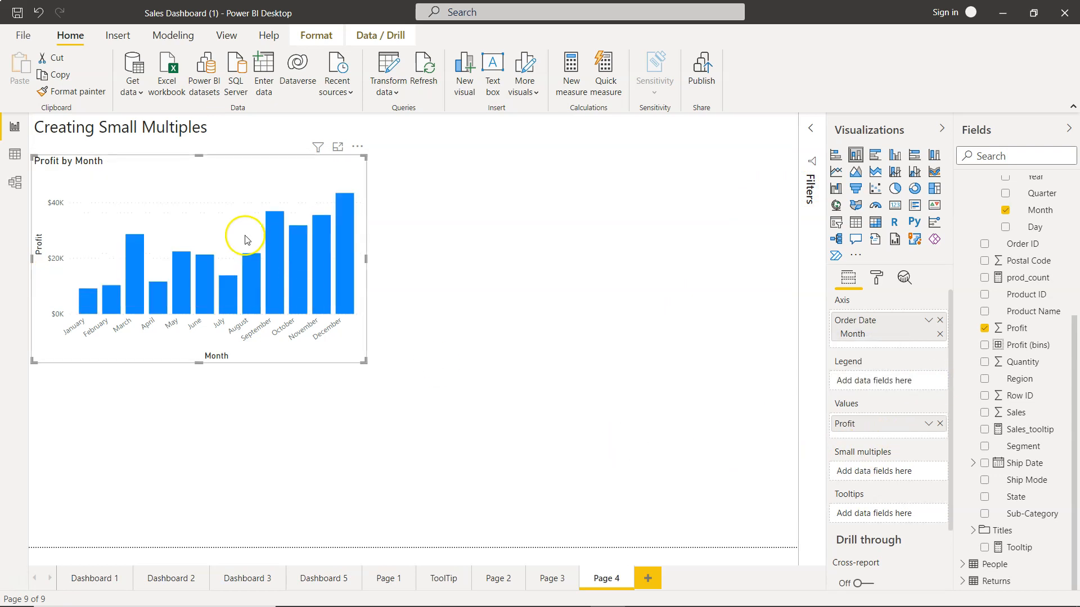
mouse_move(271, 242)
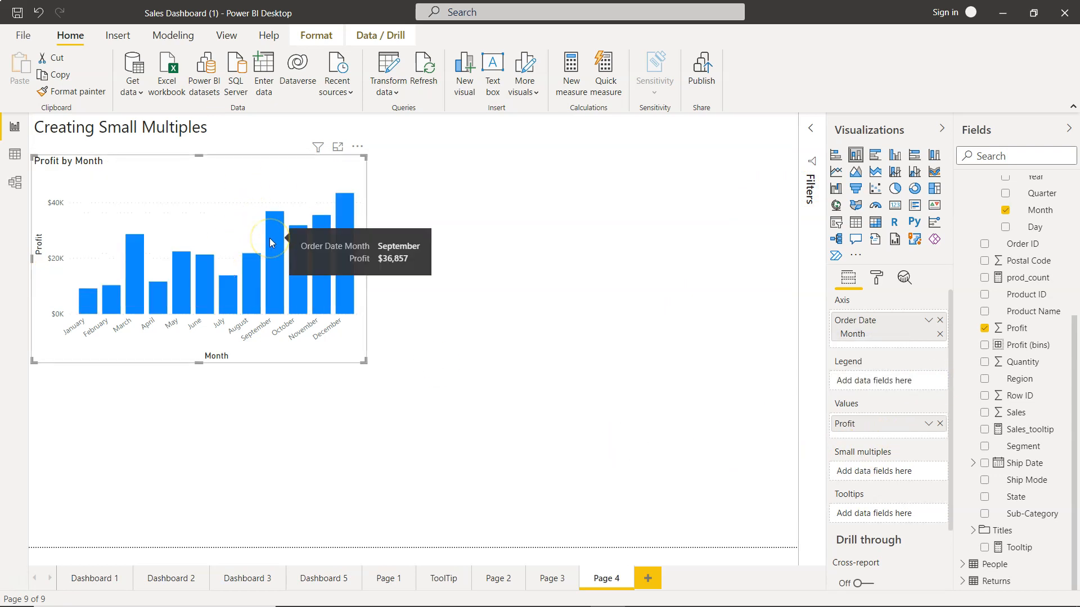
mouse_move(807, 129)
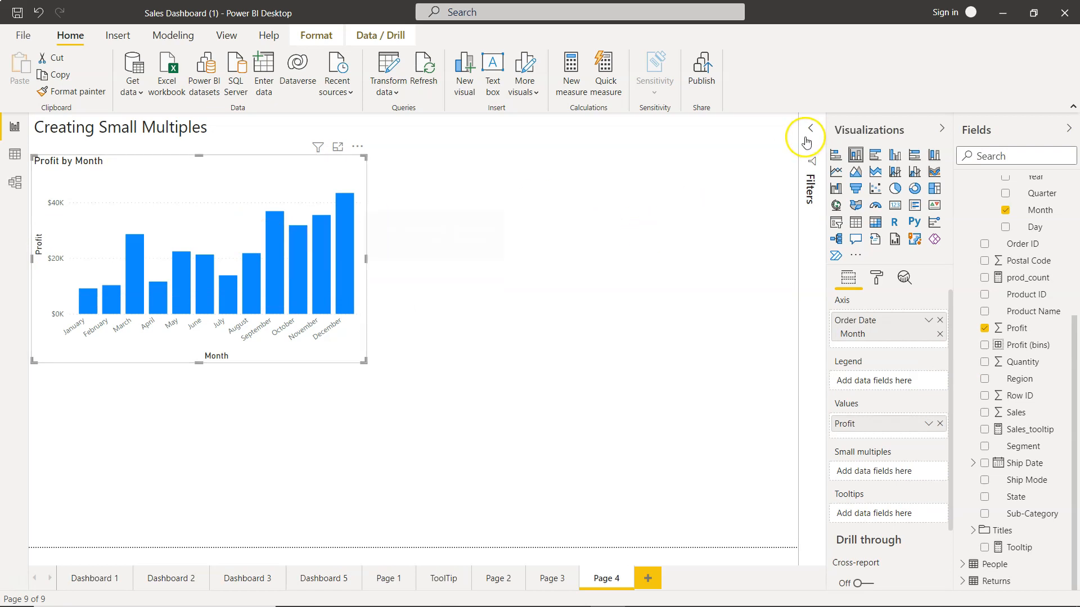
- Filter the Profit by Month chart's Region to Central only
click(807, 129)
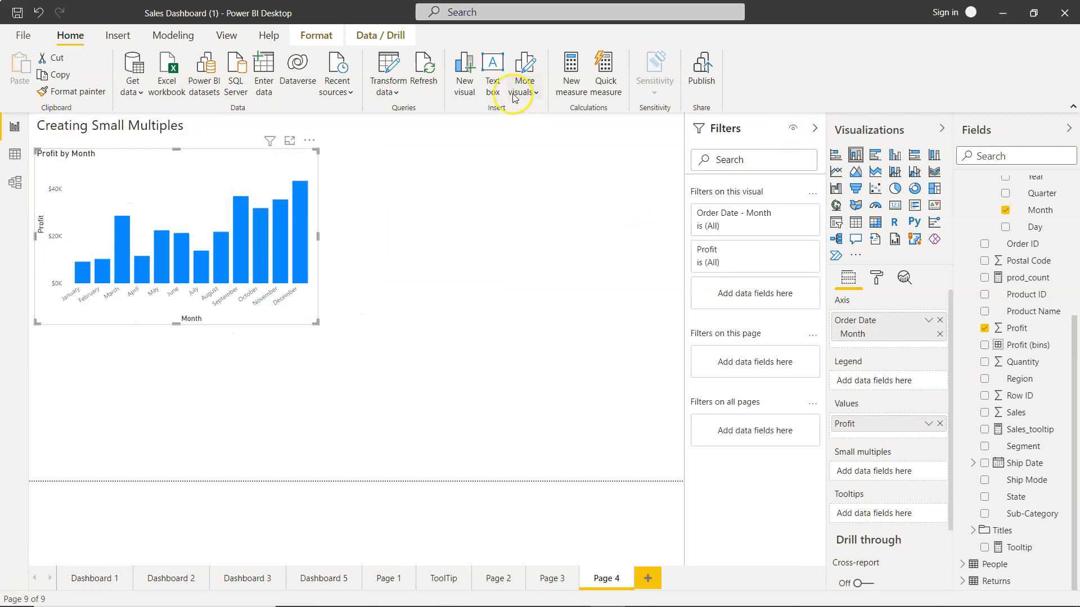
mouse_move(721, 328)
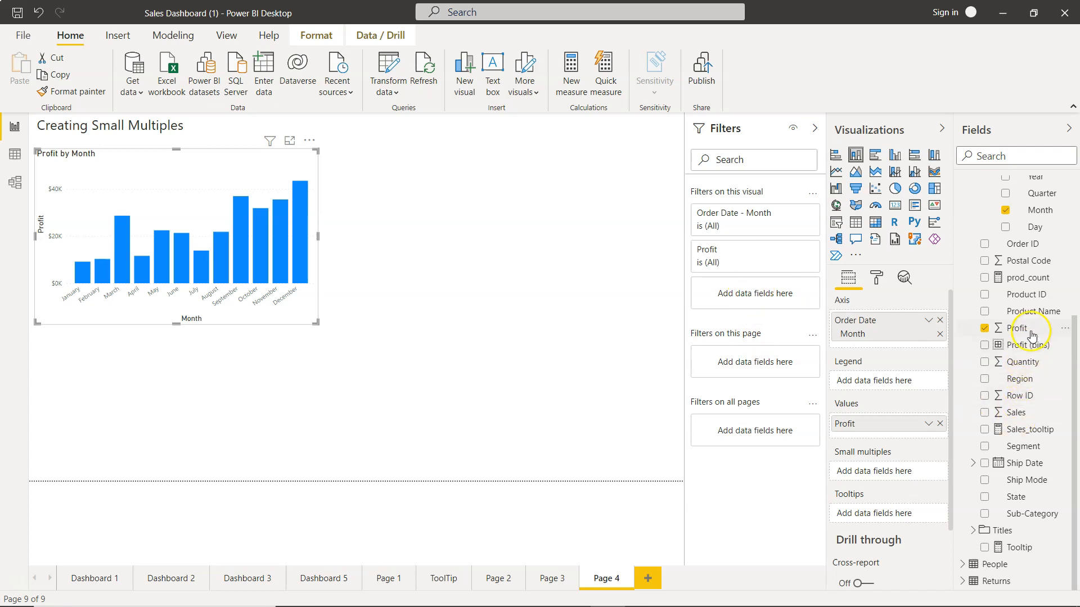
mouse_move(1030, 379)
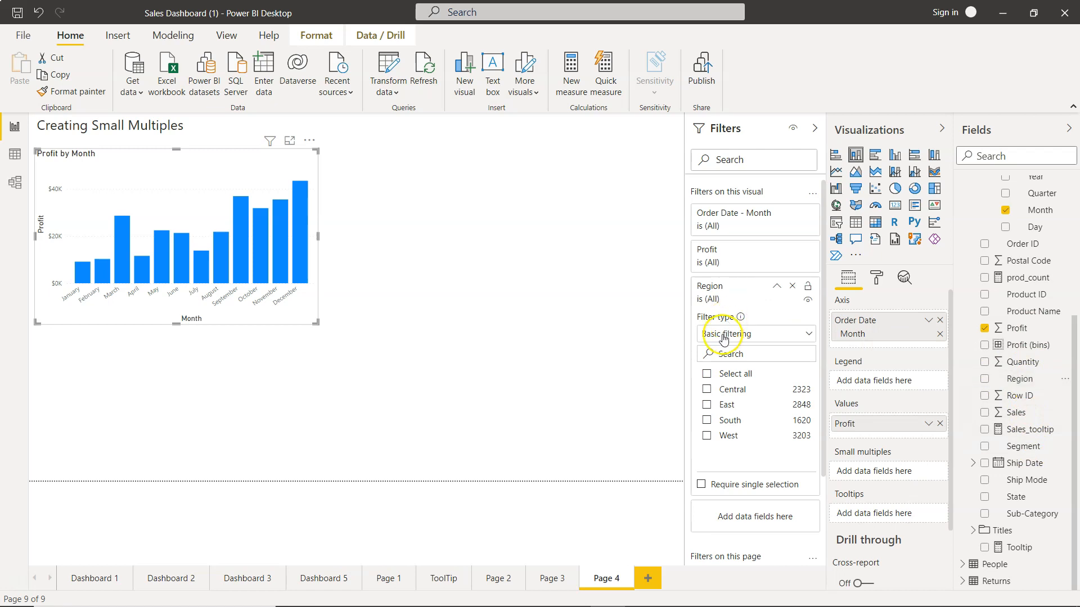
click(706, 389)
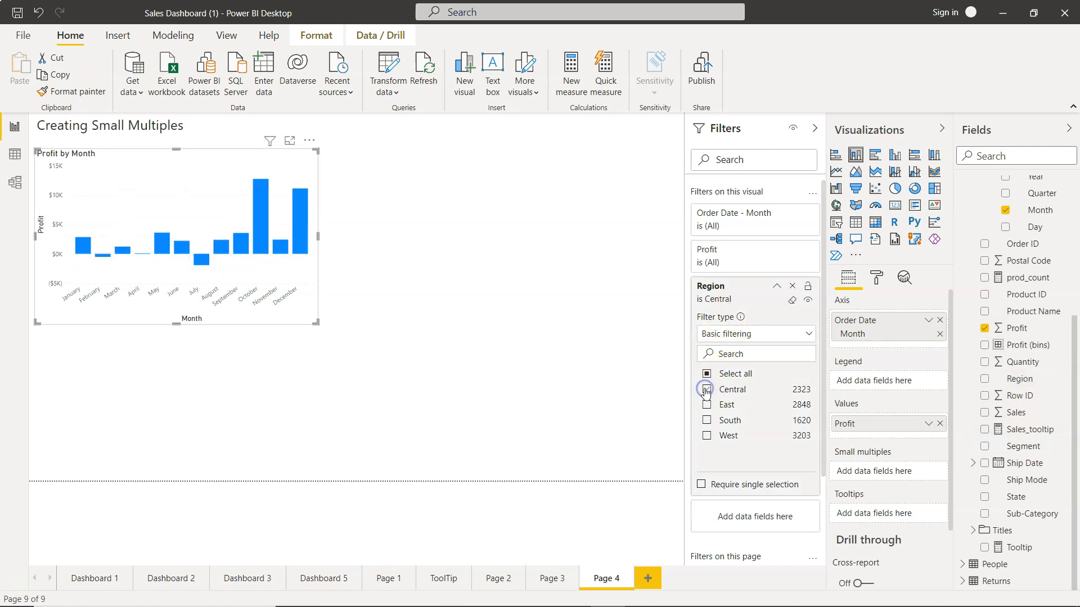
click(706, 390)
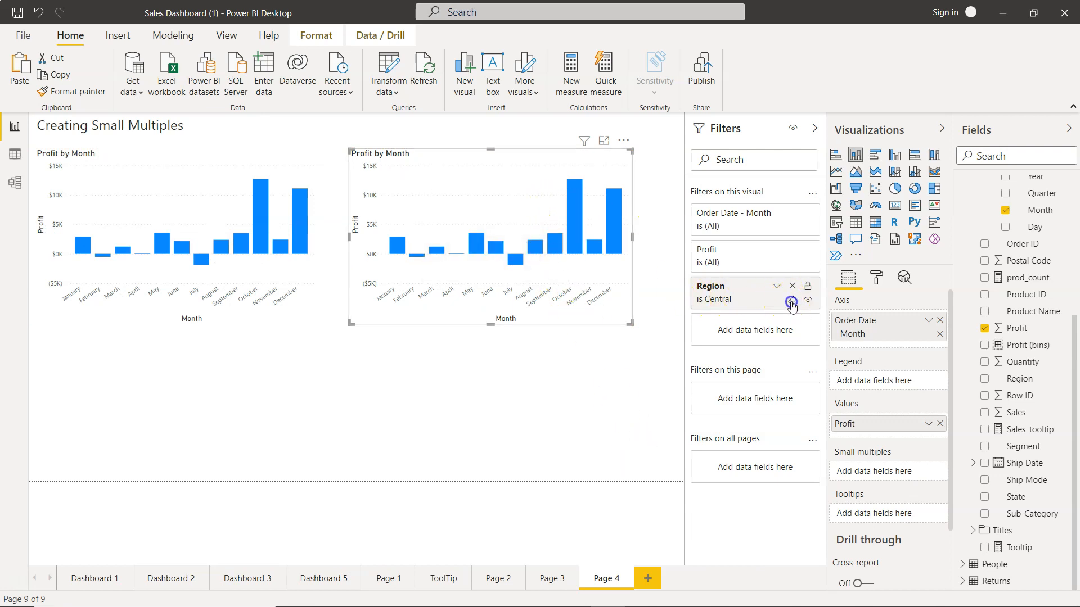
- Change the first copied chart's Region filter to East
click(791, 304)
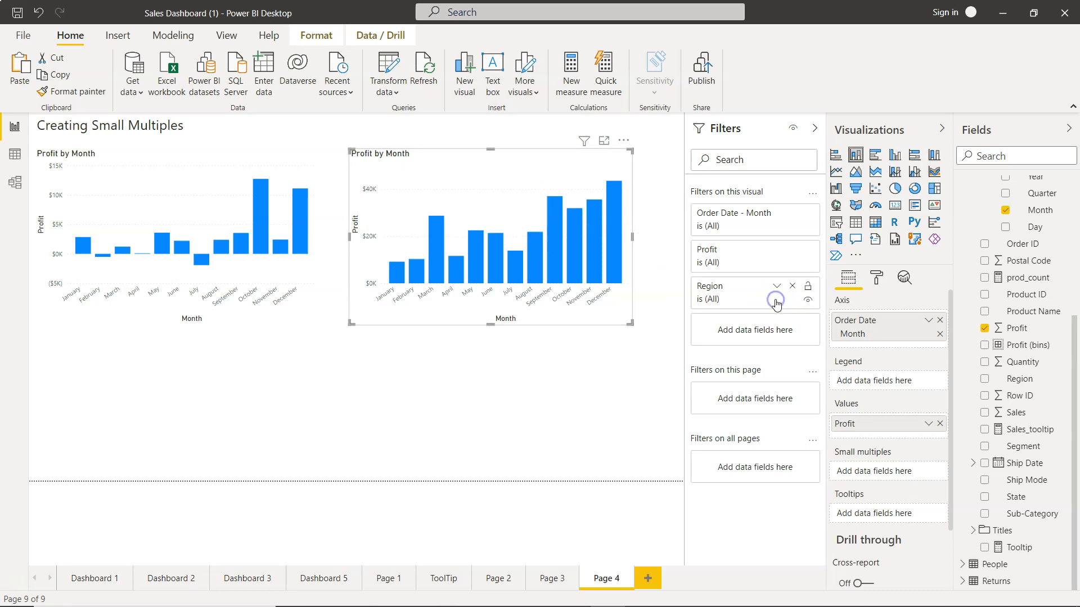
click(777, 285)
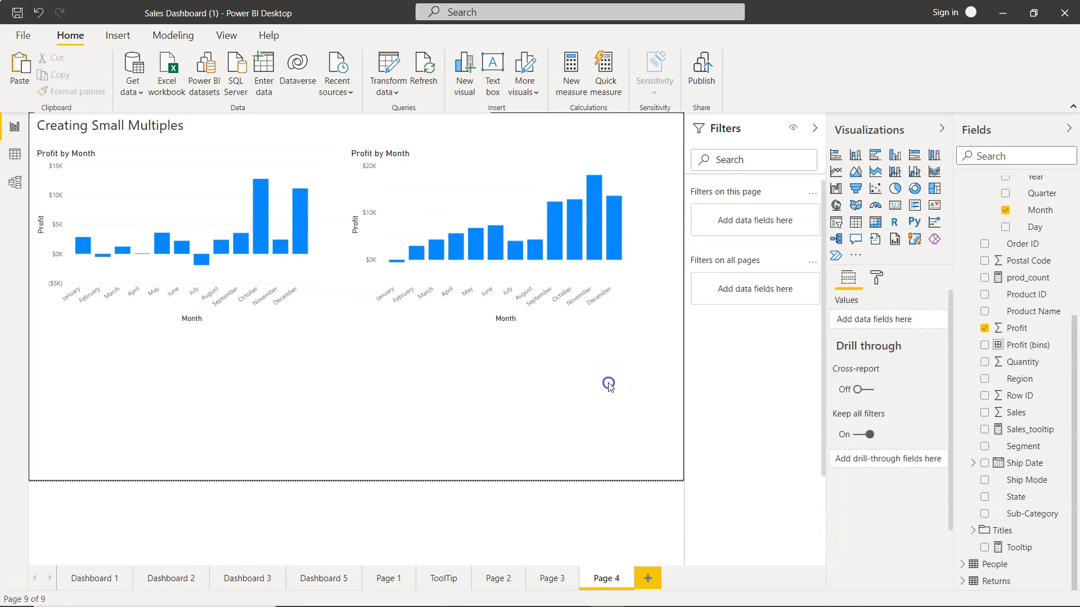
click(524, 172)
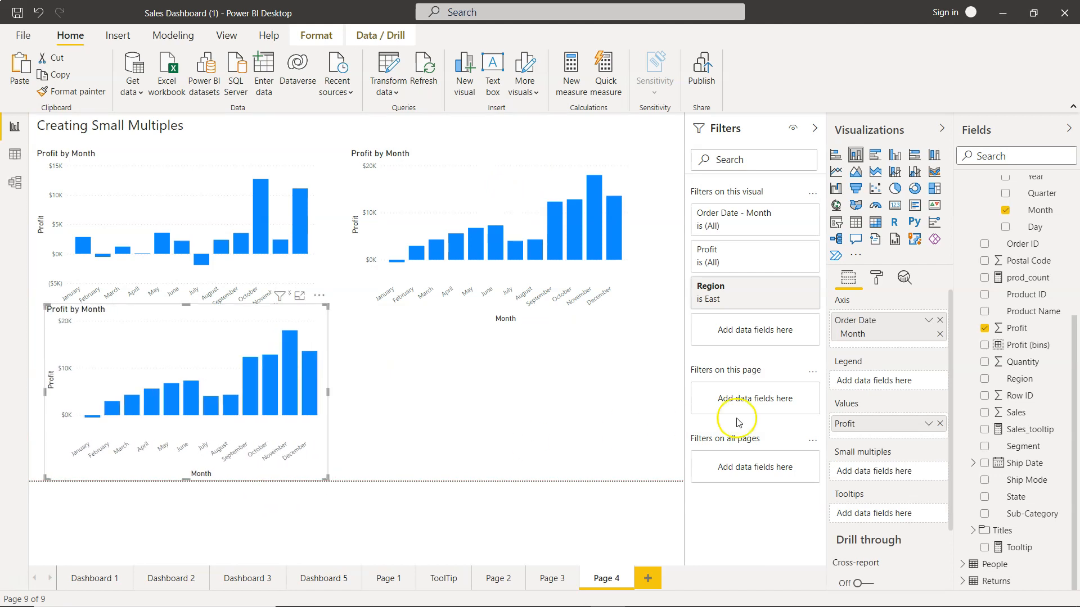
mouse_move(771, 299)
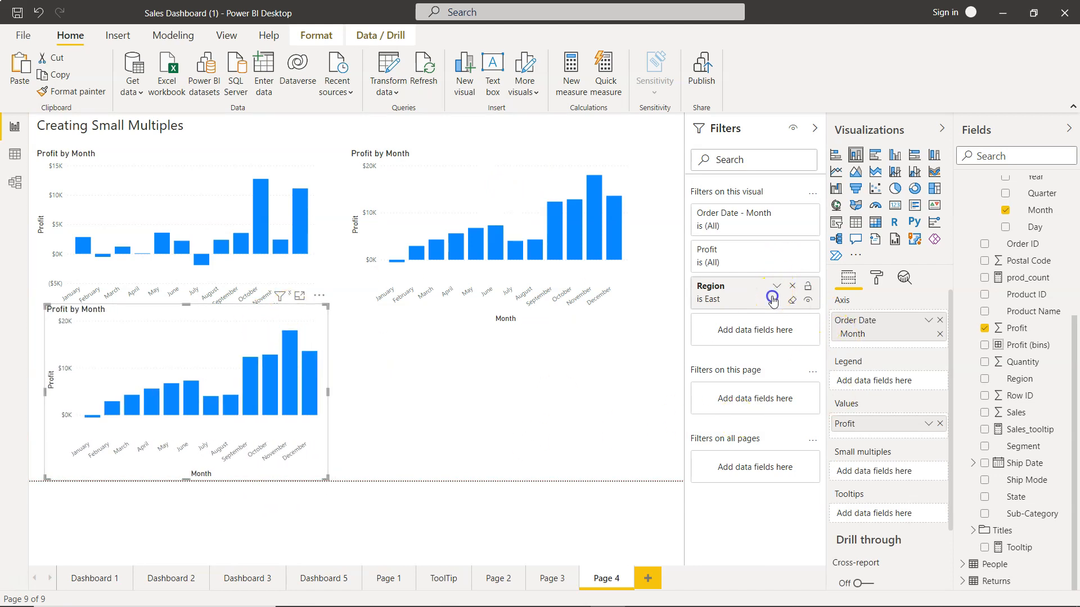
- Change the third chart's Region filter from East to South
click(792, 300)
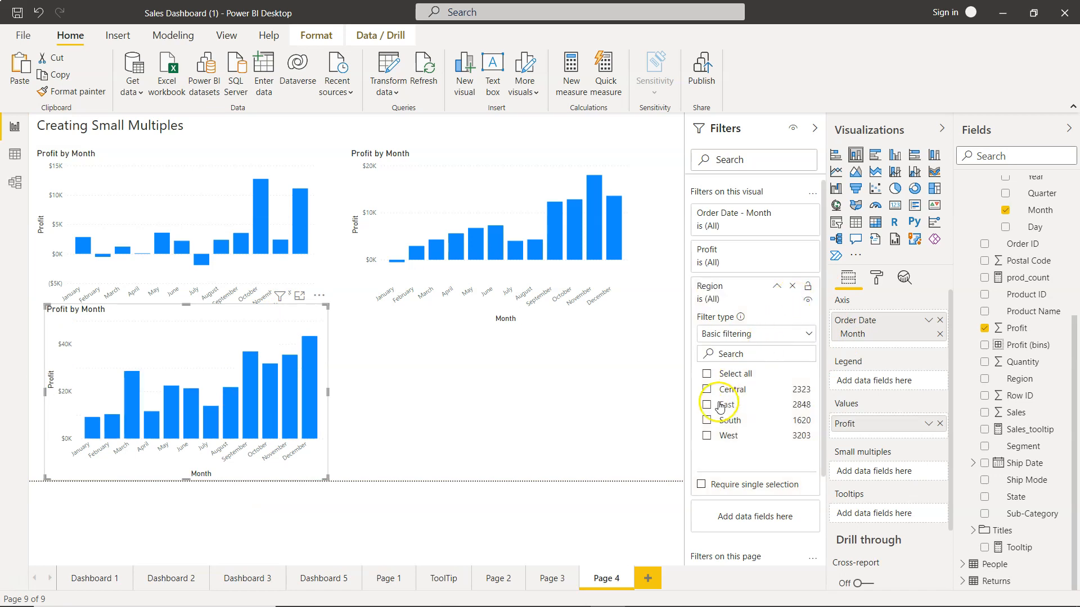
click(707, 420)
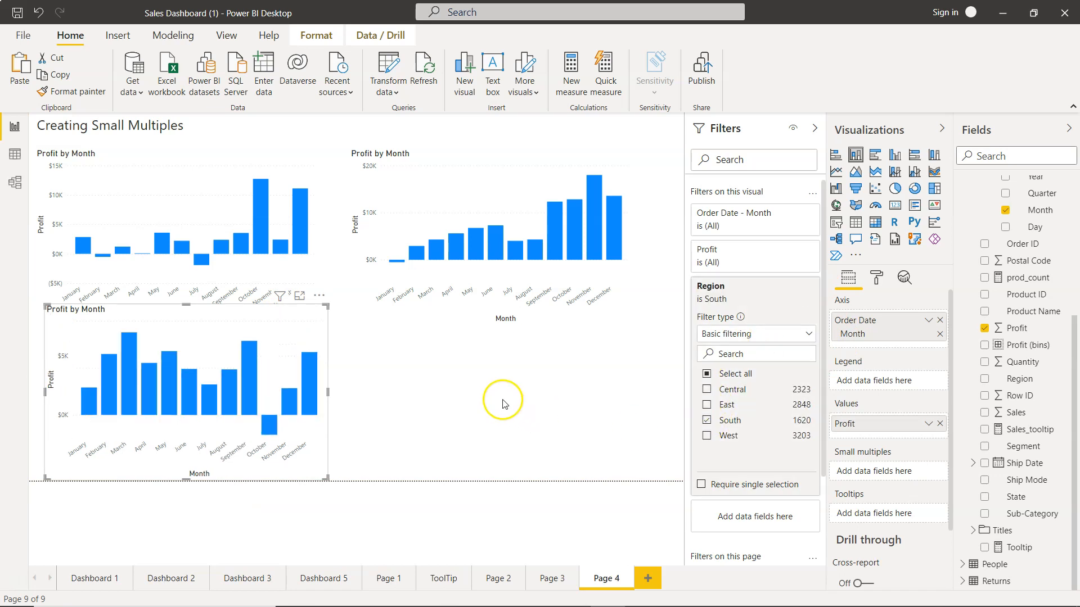
mouse_move(298, 339)
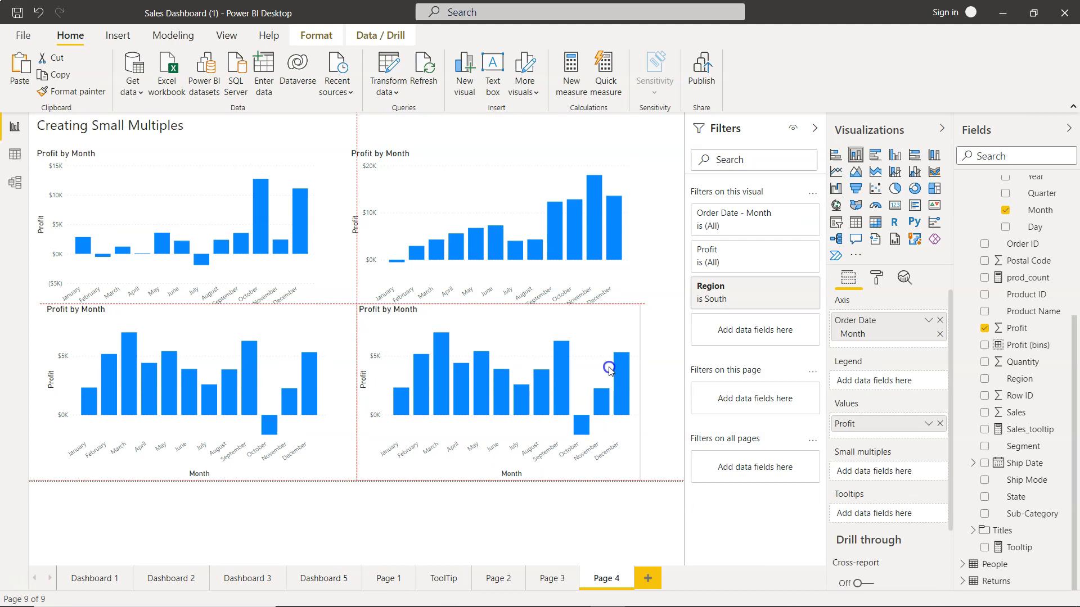
- Switch the lower-right chart's Region filter from South to West
click(733, 292)
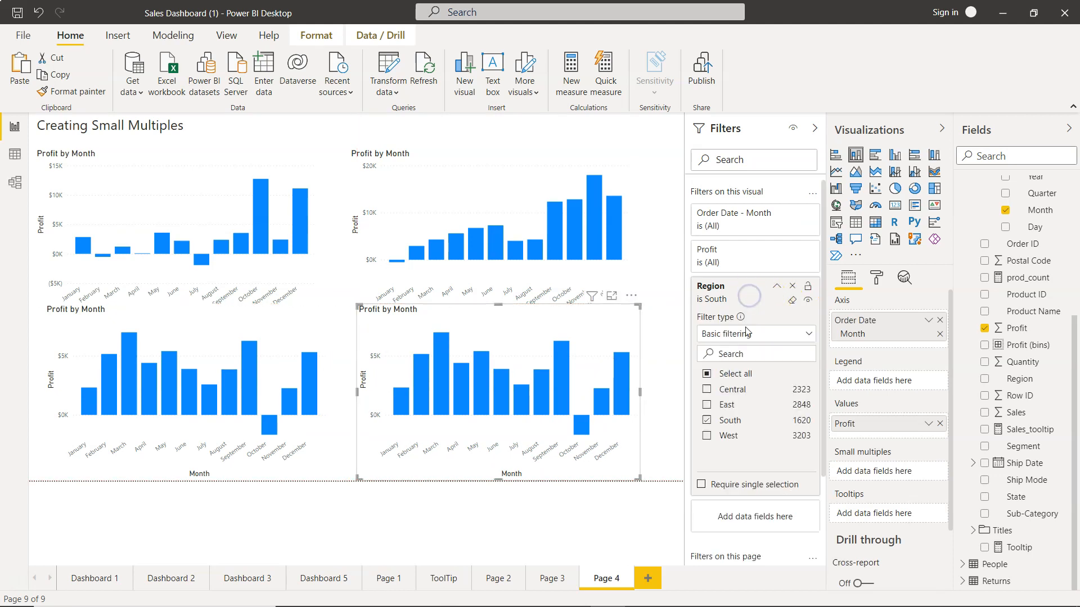
click(706, 436)
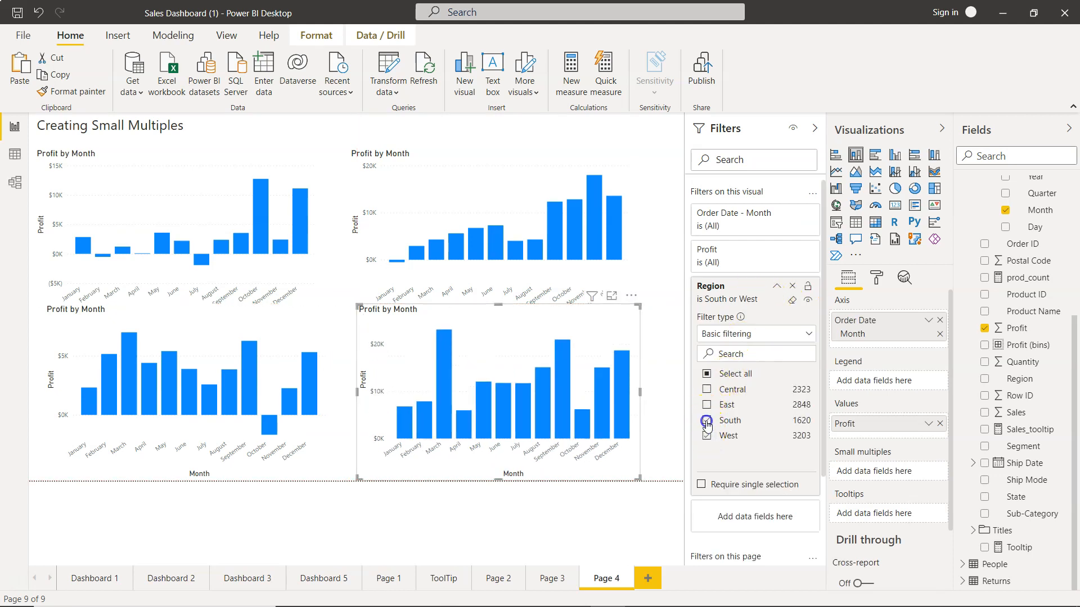
click(706, 420)
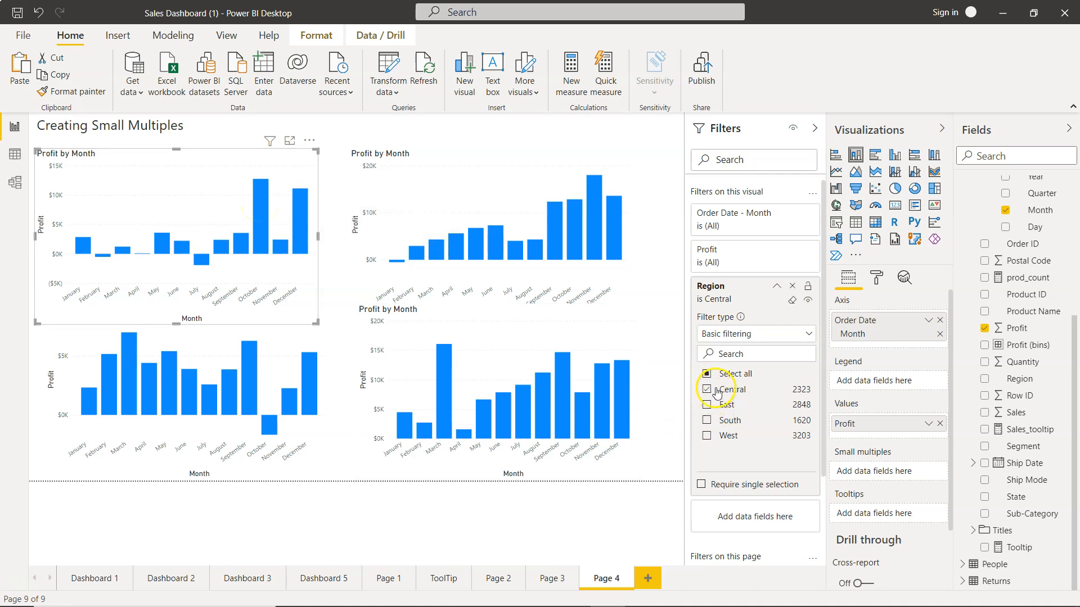
mouse_move(258, 200)
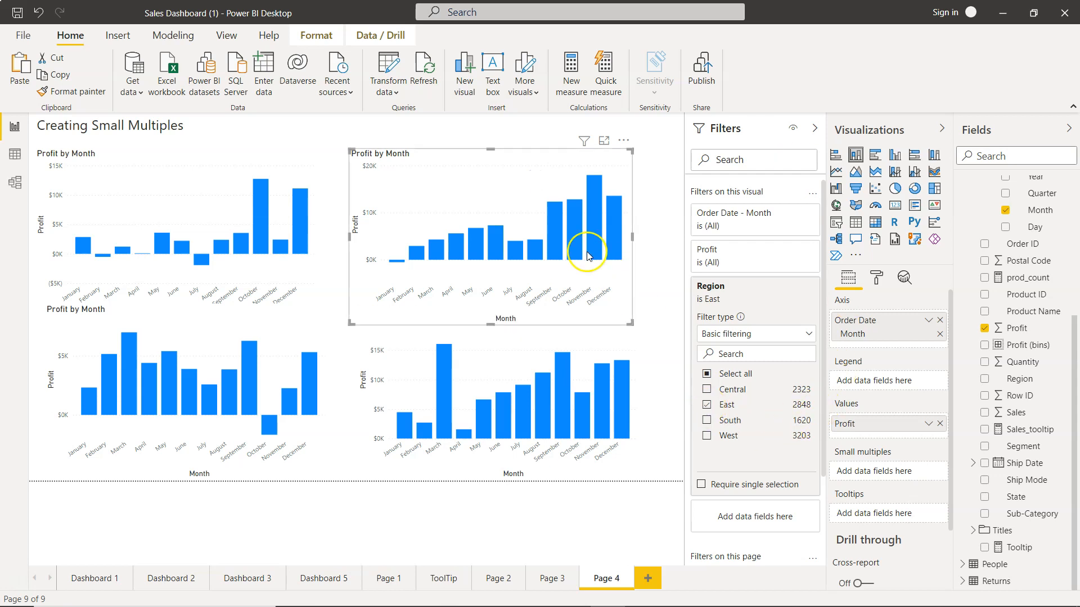
mouse_move(593, 206)
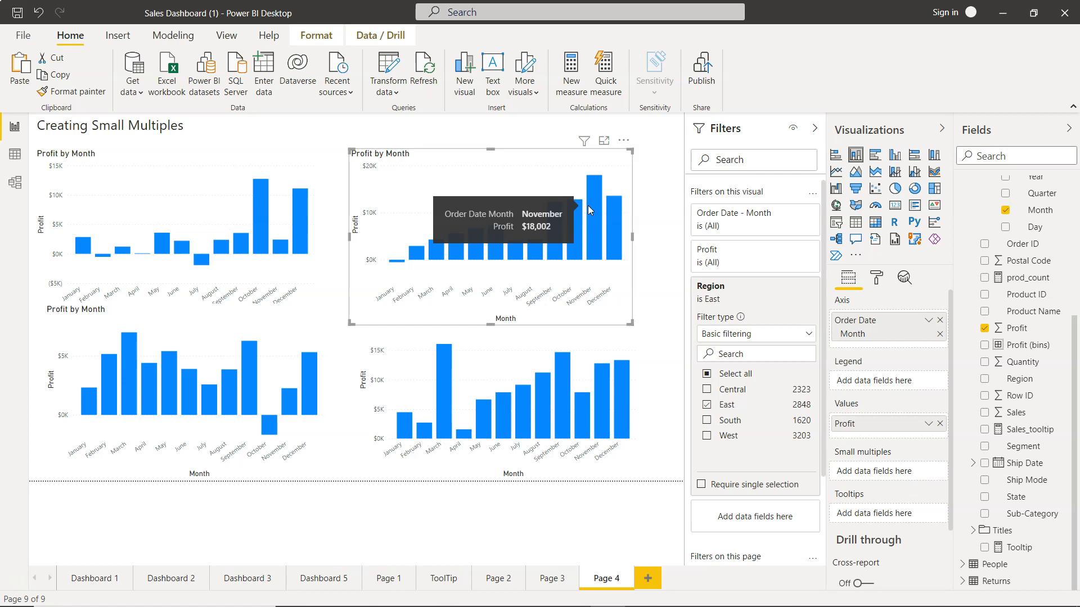
mouse_move(269, 206)
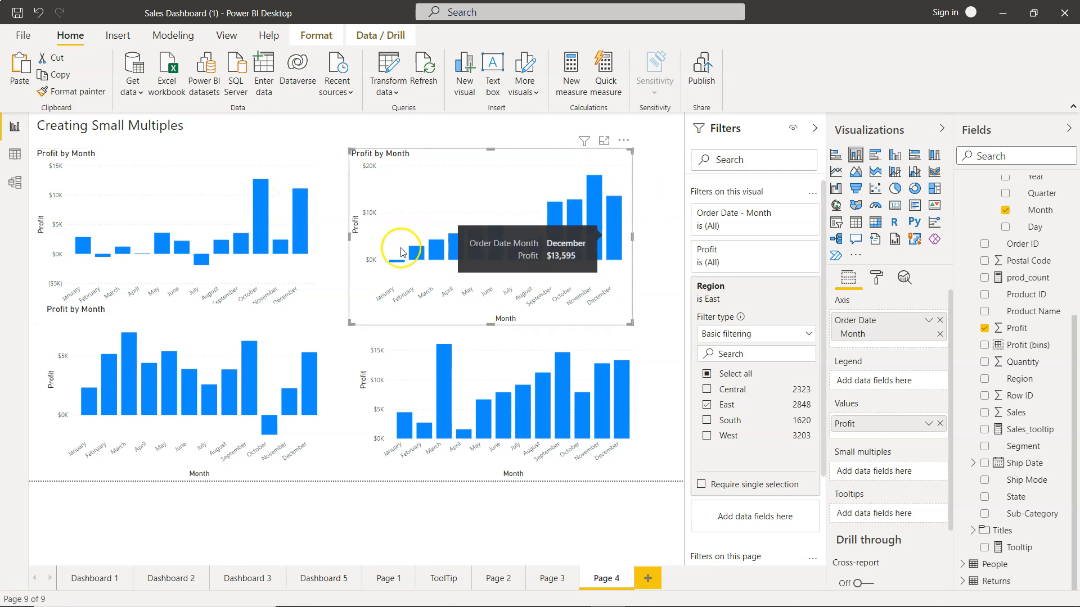
mouse_move(576, 380)
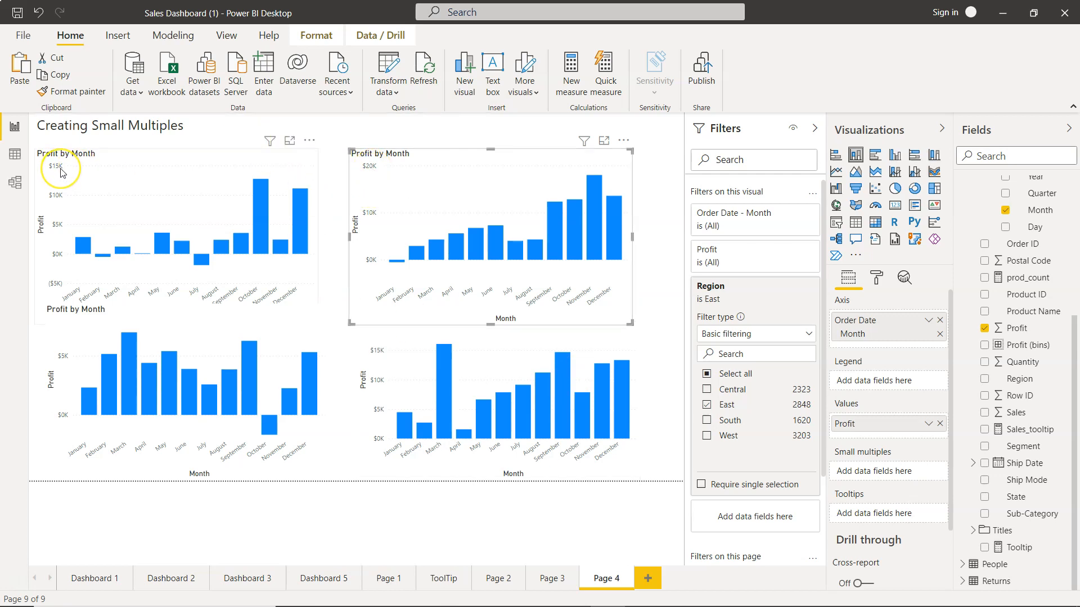
mouse_move(61, 170)
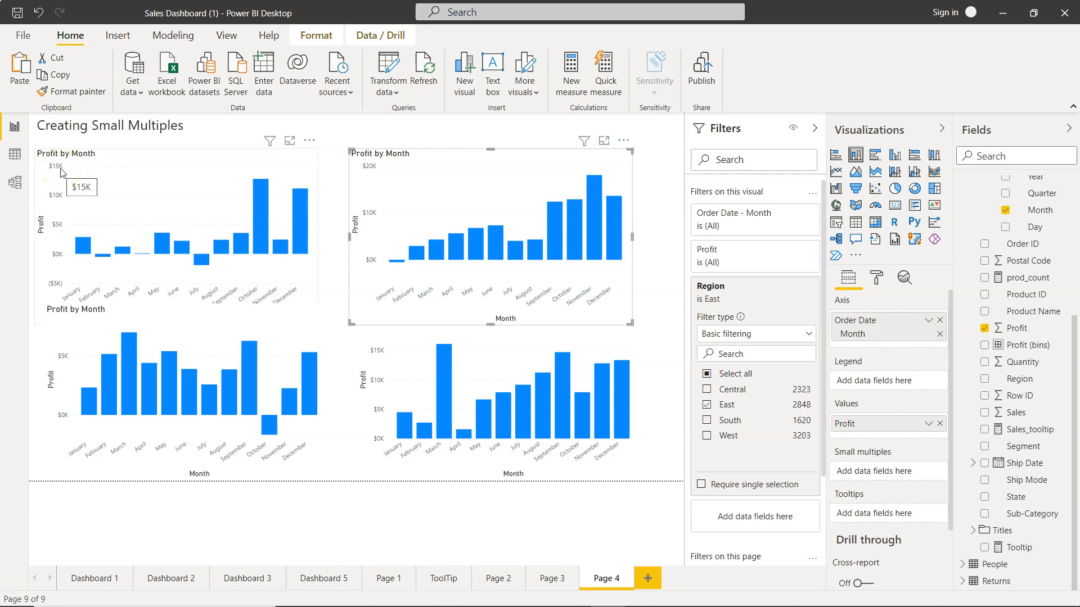
mouse_move(62, 173)
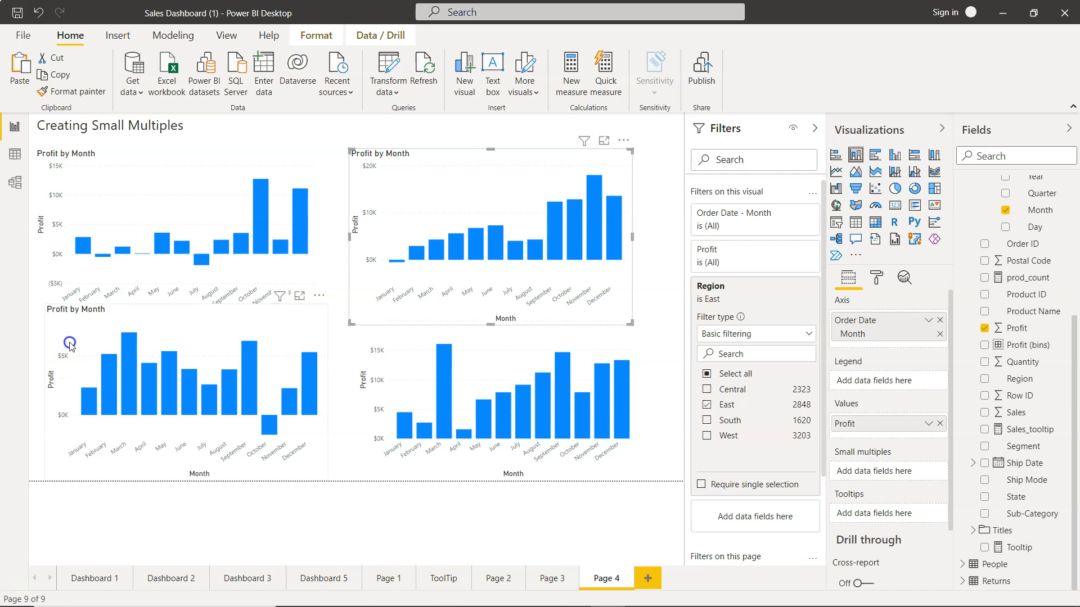
click(706, 421)
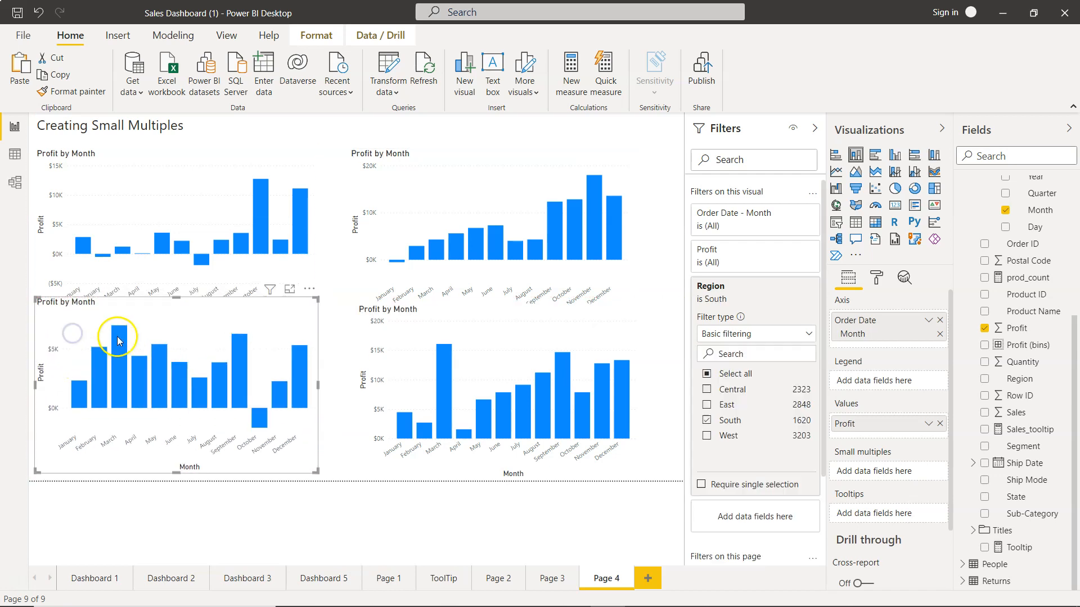
mouse_move(122, 340)
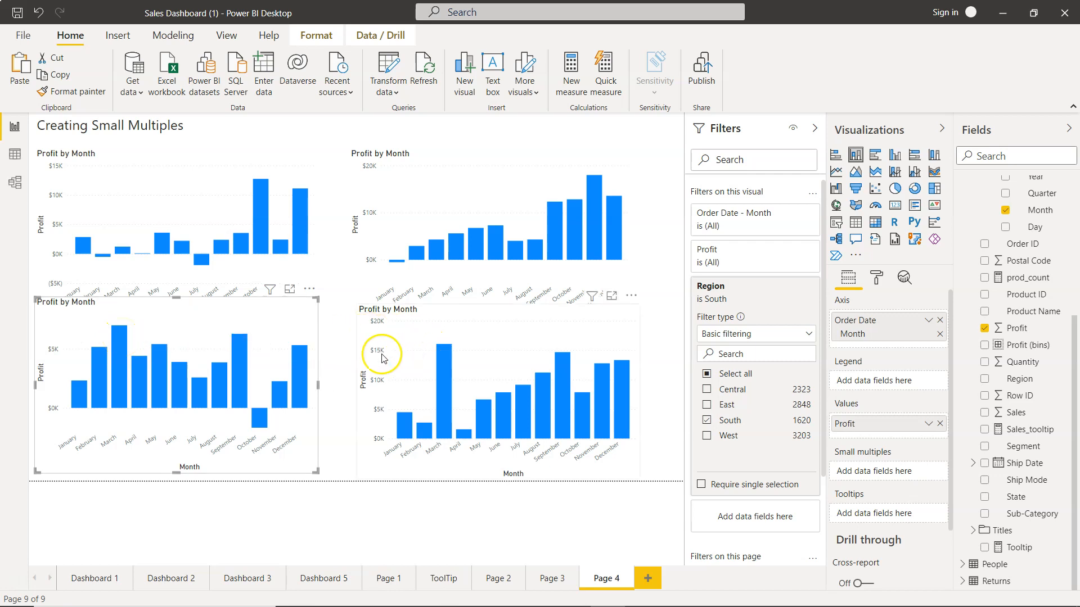
mouse_move(440, 364)
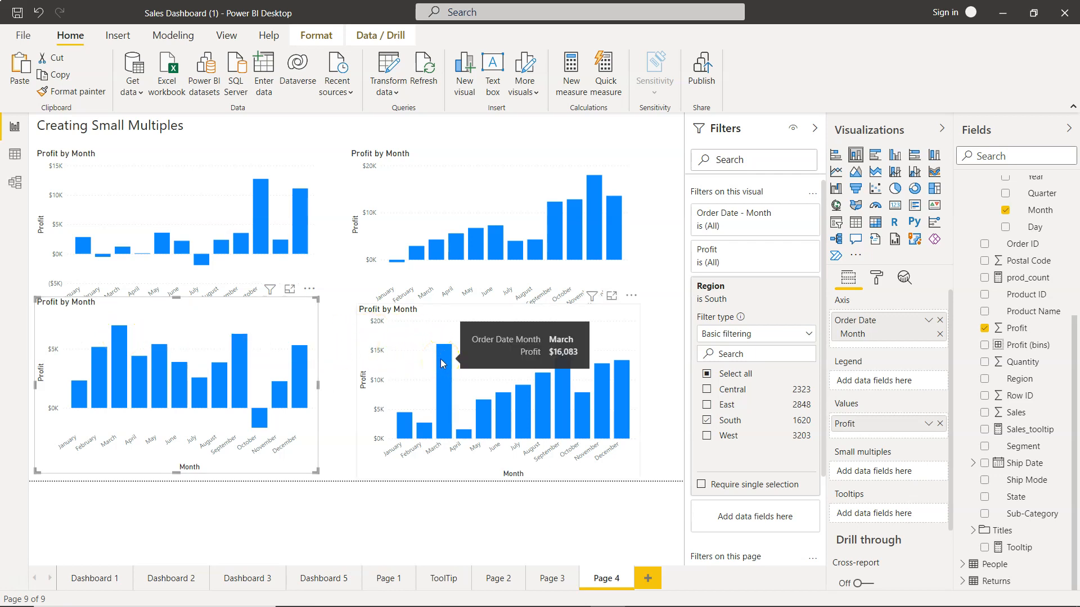
mouse_move(406, 362)
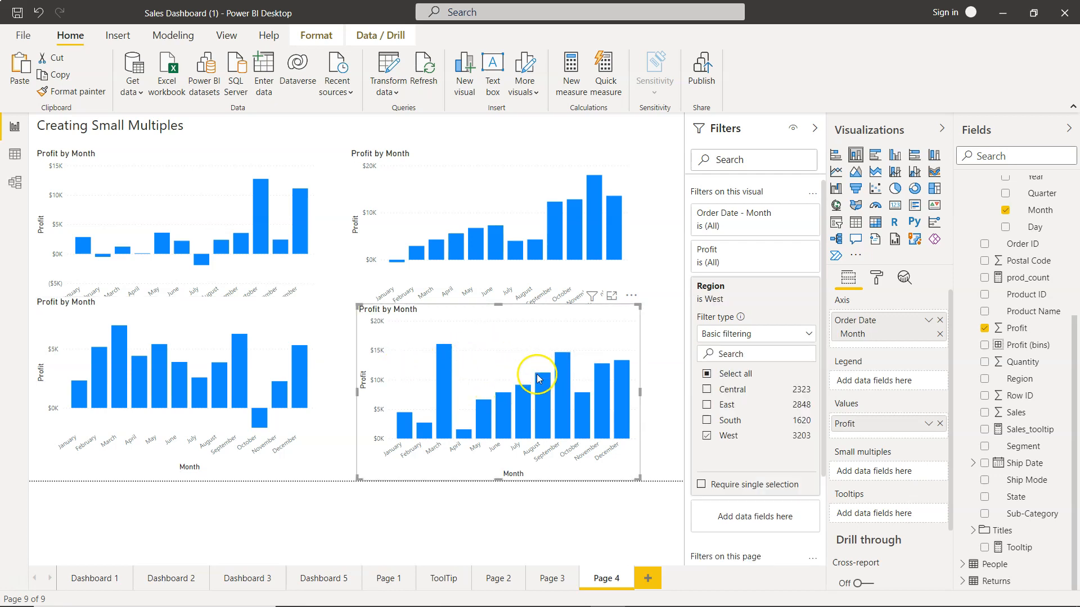
mouse_move(391, 415)
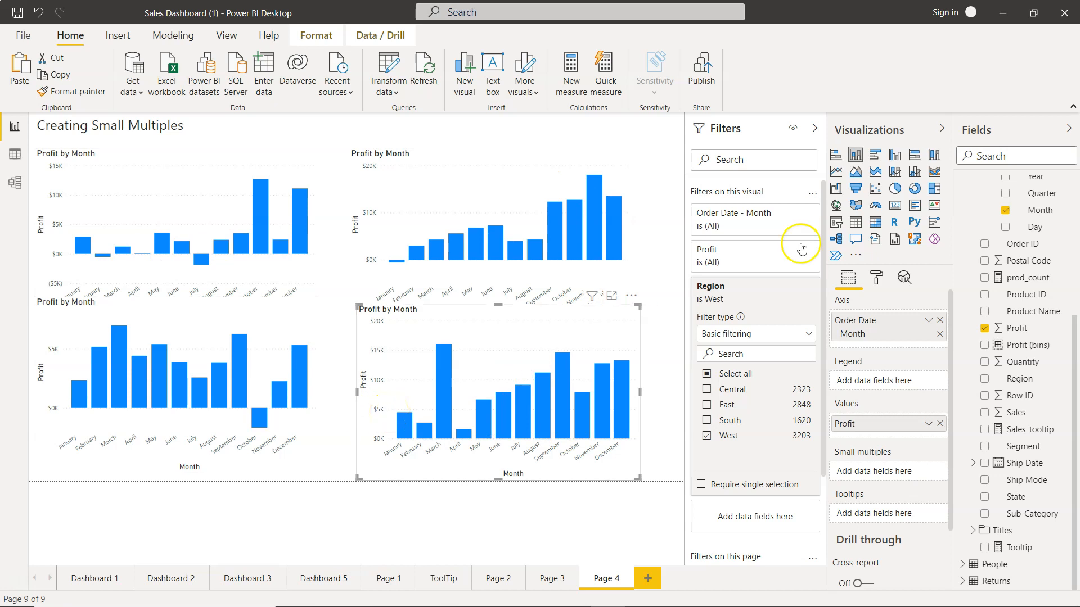
mouse_move(597, 342)
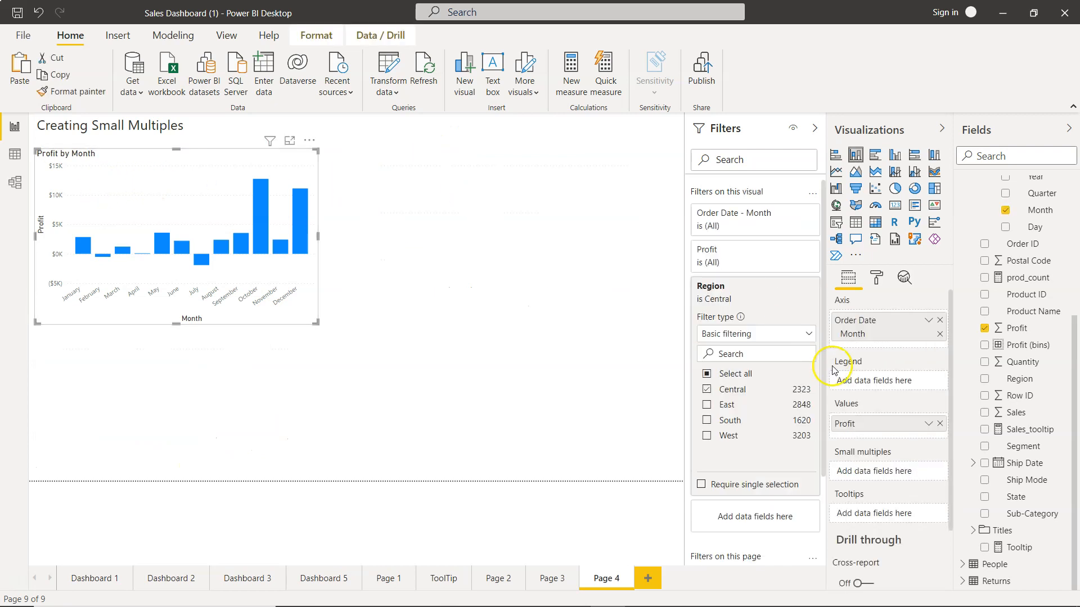
mouse_move(795, 288)
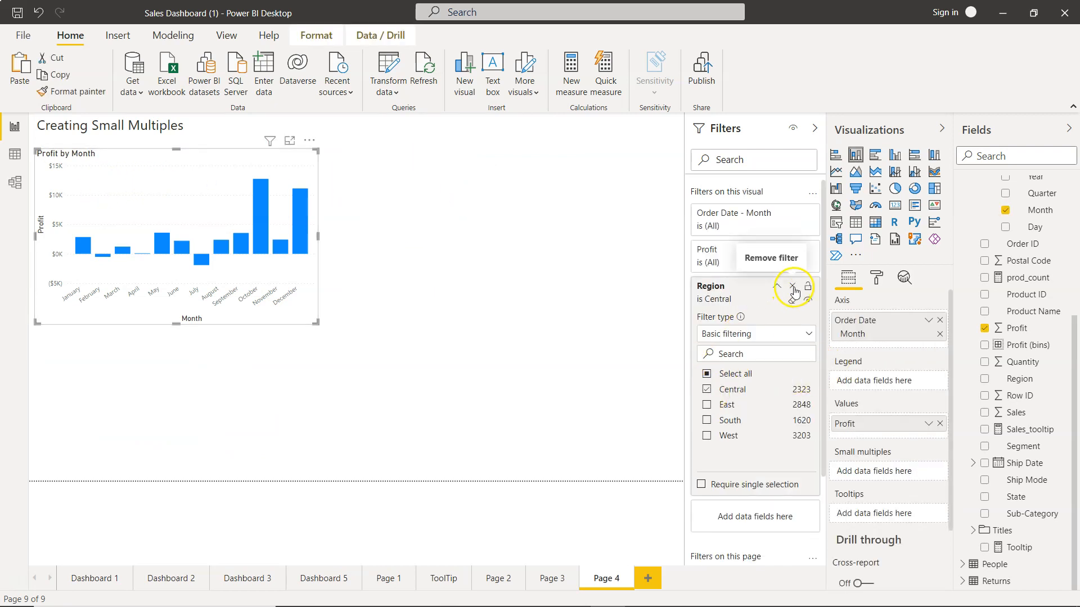
- Remove the Region filter card and collapse the Filters pane
click(794, 288)
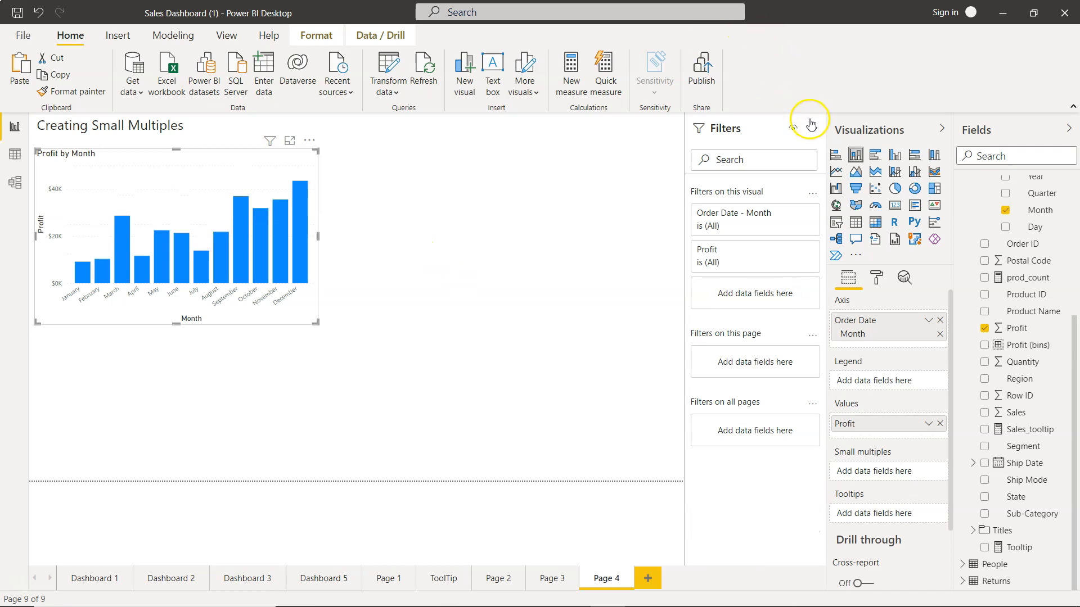
click(795, 127)
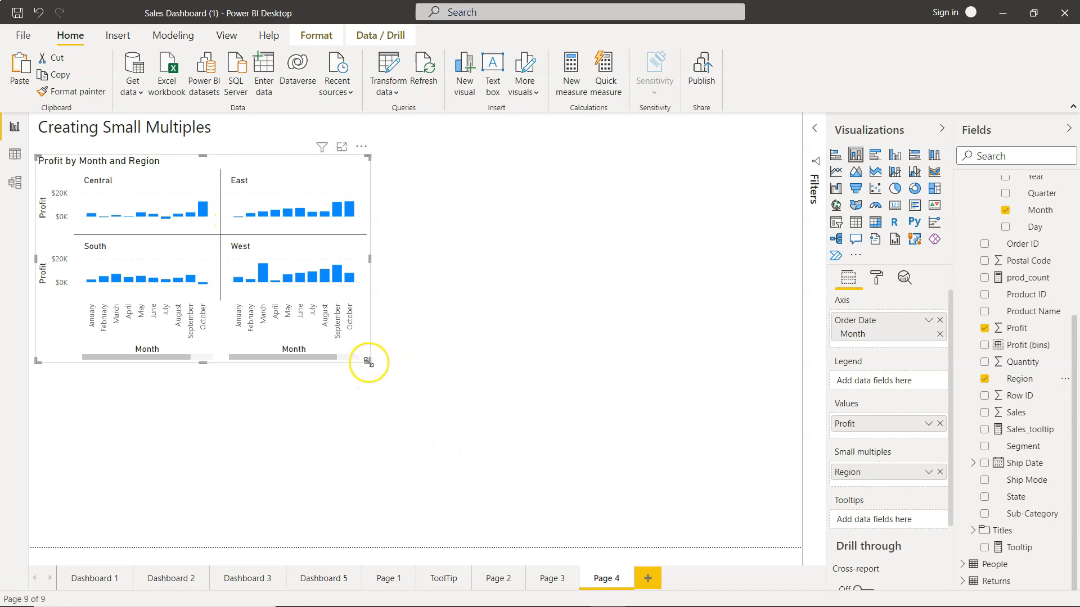
- Resize the small-multiples chart by dragging its corner to fill the page
drag(368, 361, 573, 487)
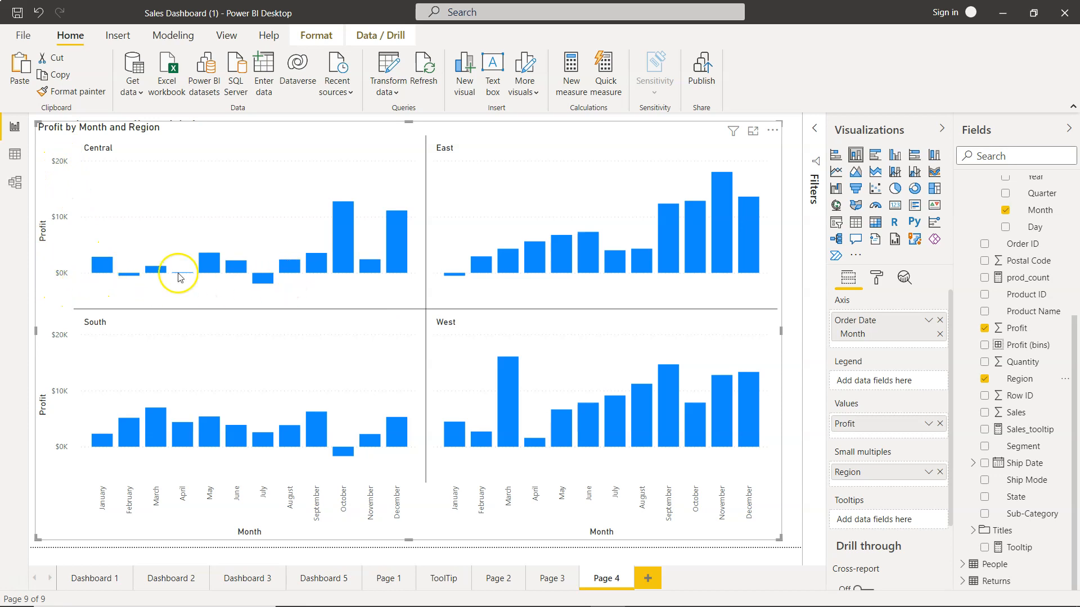
mouse_move(131, 418)
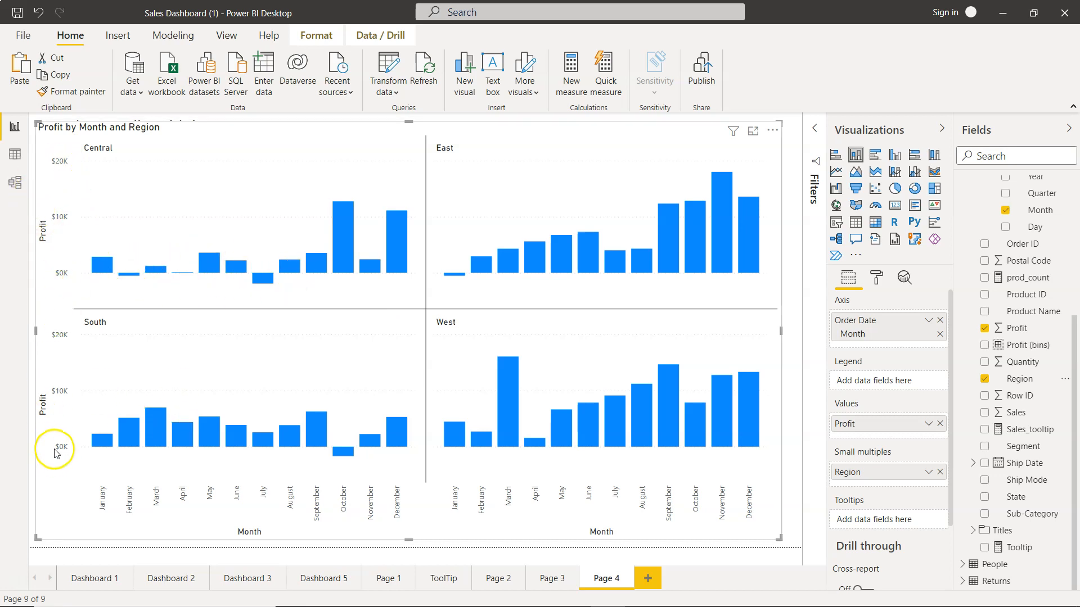
mouse_move(341, 232)
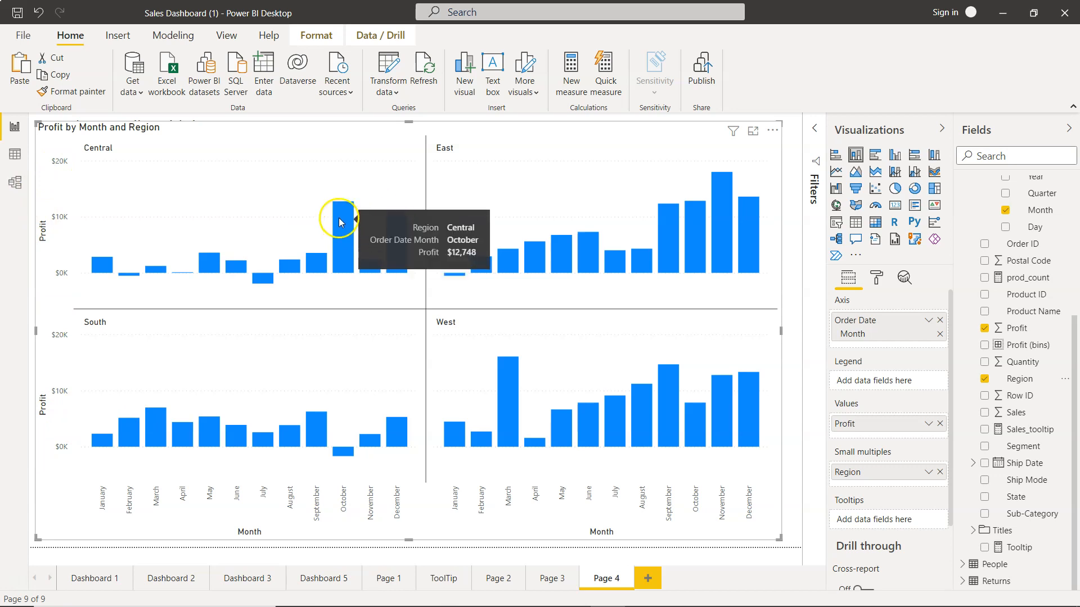
mouse_move(708, 219)
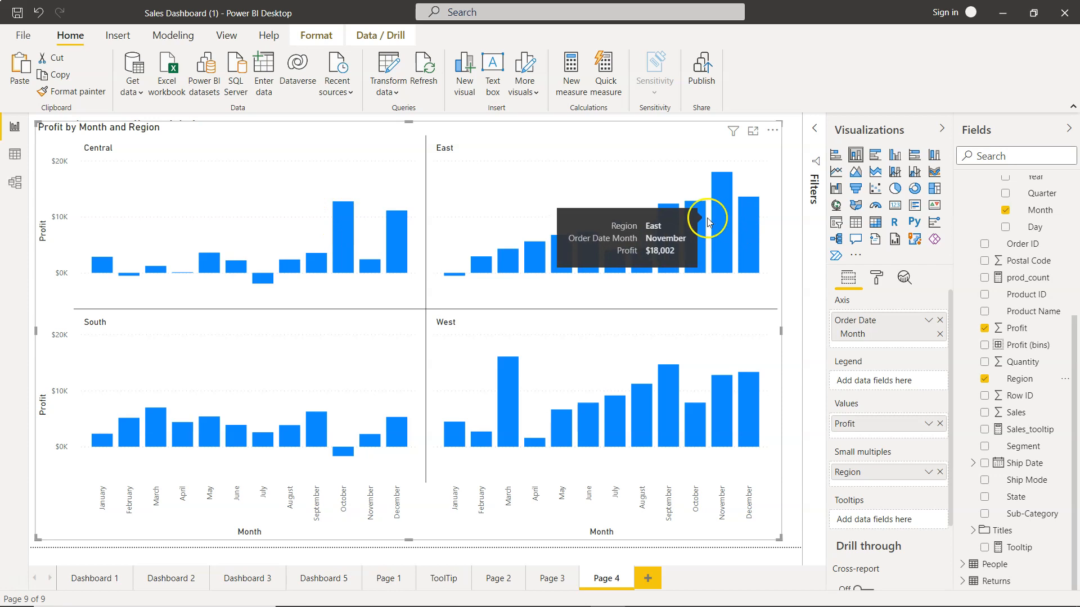
mouse_move(331, 269)
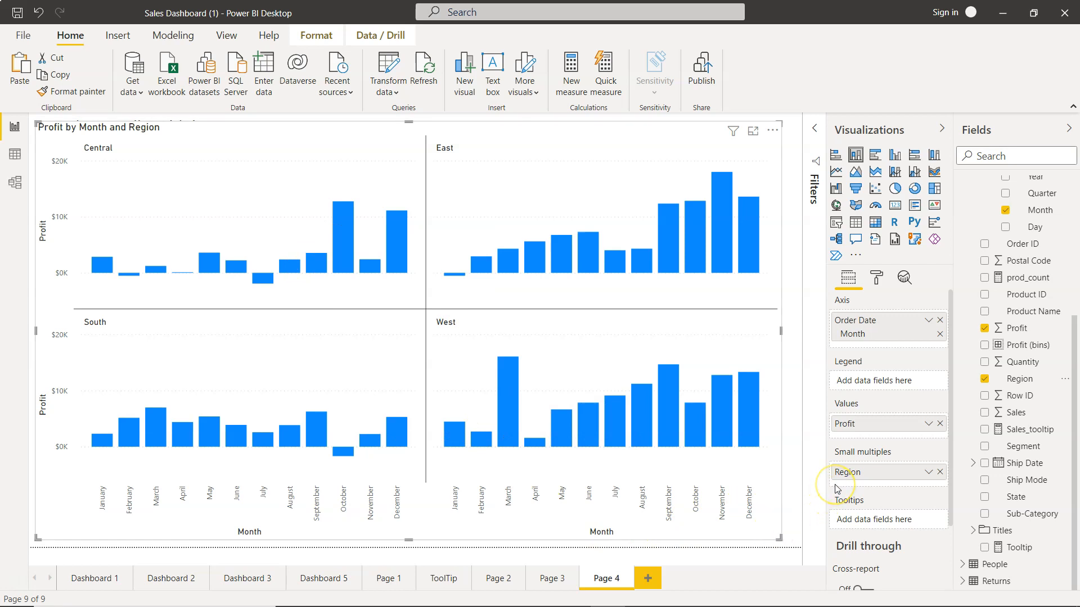
mouse_move(667, 497)
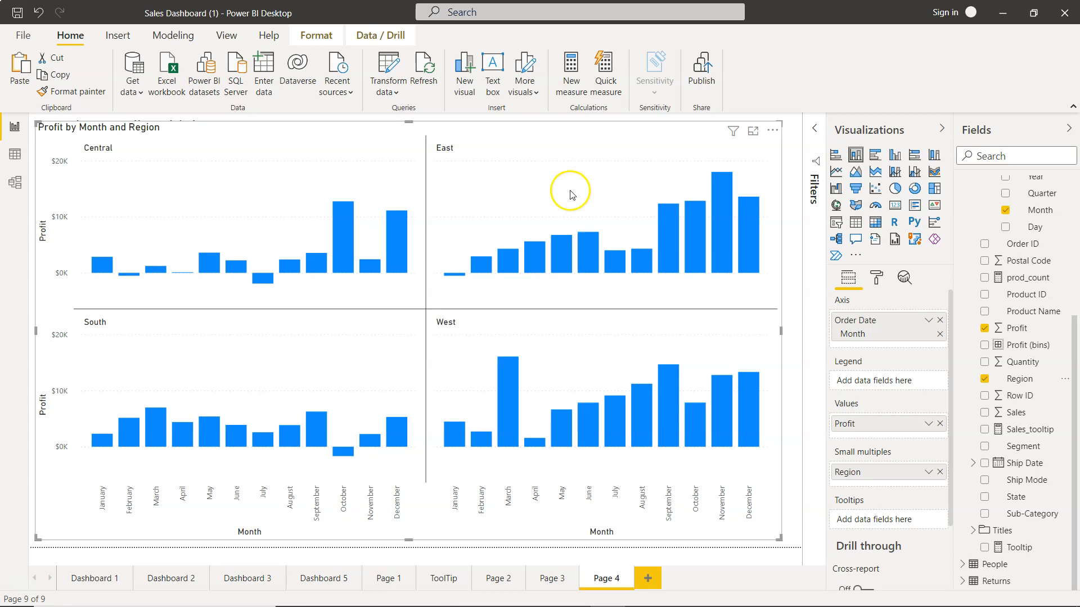
mouse_move(631, 309)
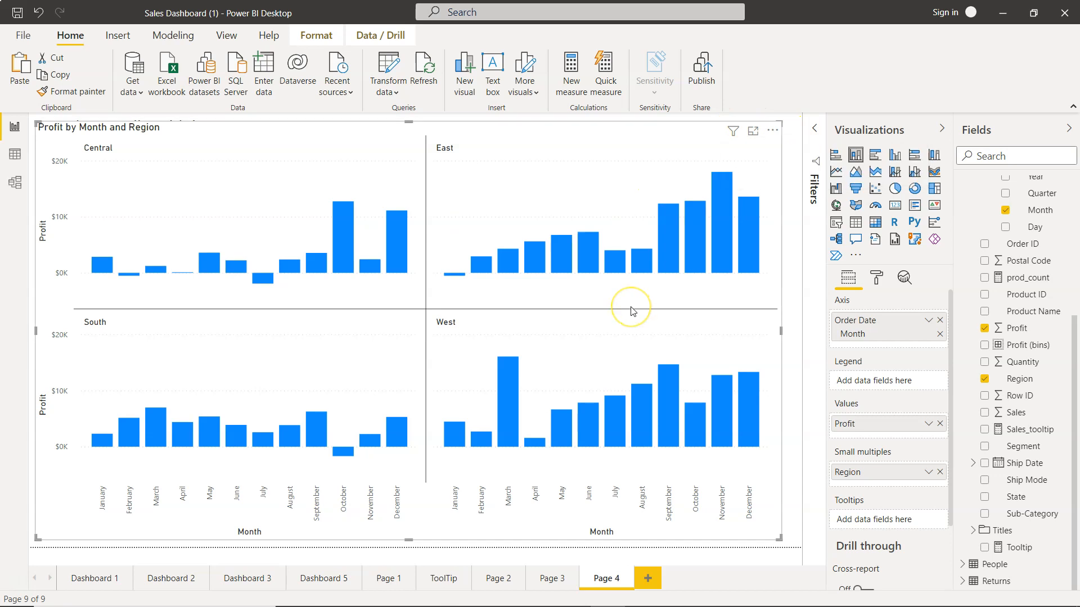